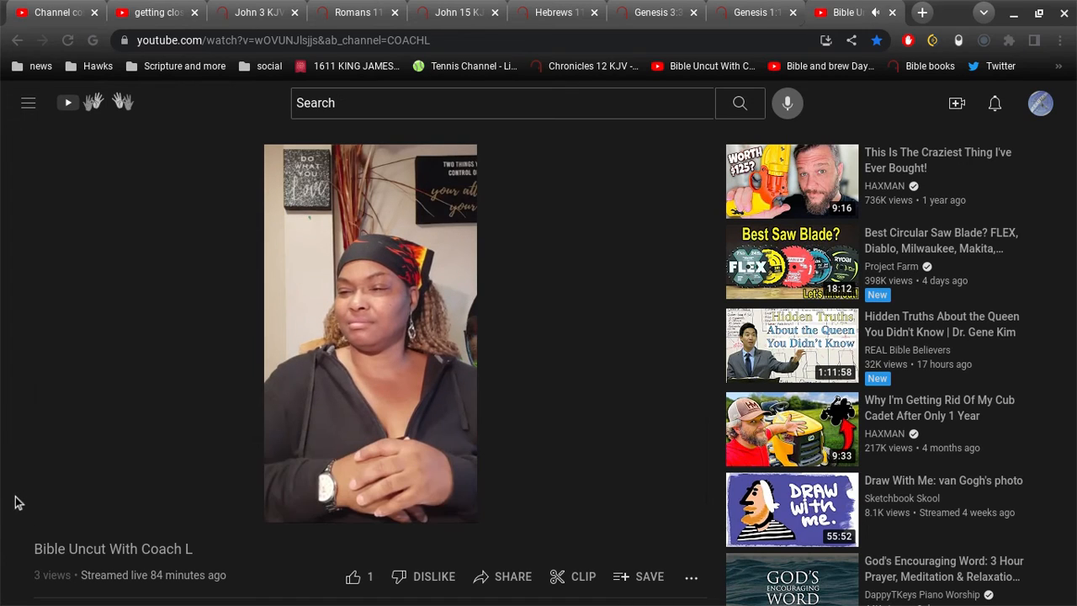
Step: Search BibleGateway's King James Version for 'pray salvation' from the John 3 page
{"action": "scroll", "scroll_direction": "down", "scroll_amount": 3}
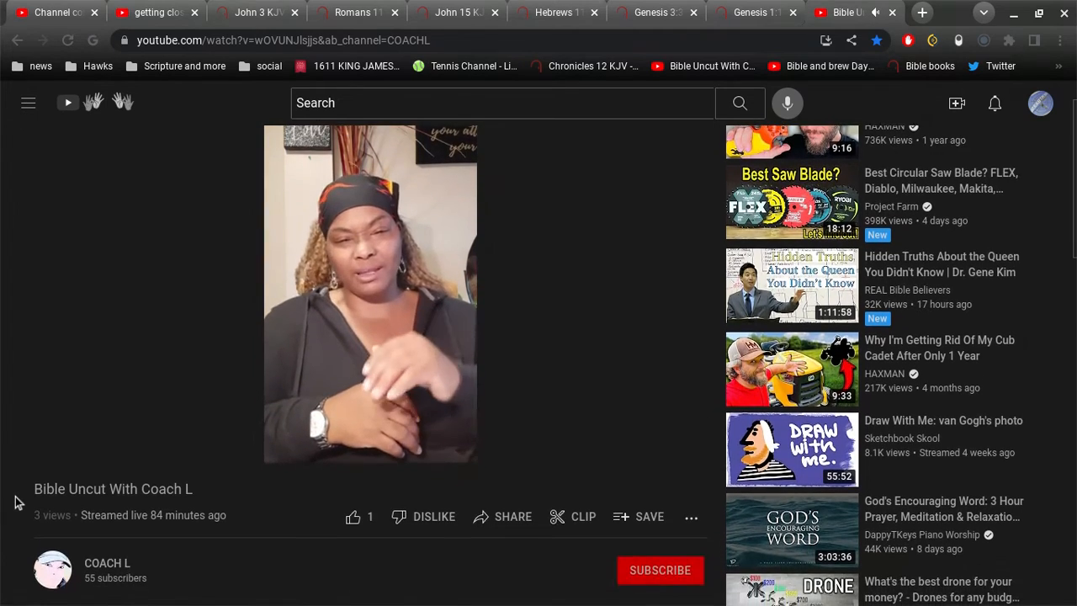
{"action": "scroll", "scroll_direction": "down", "scroll_amount": 3}
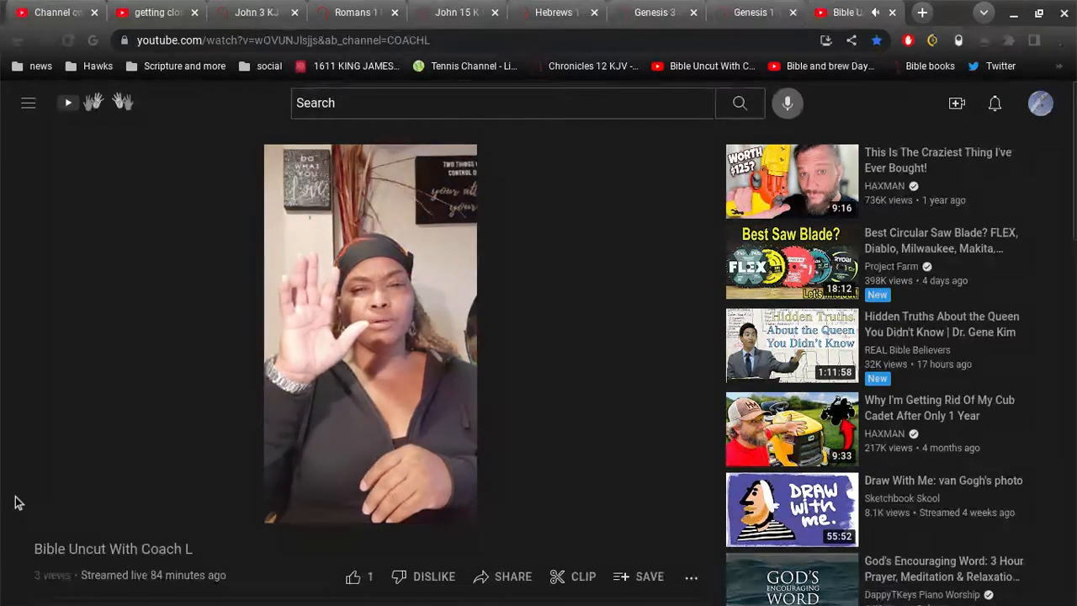
{"action": "mouse_move", "coordinate": [121, 463]}
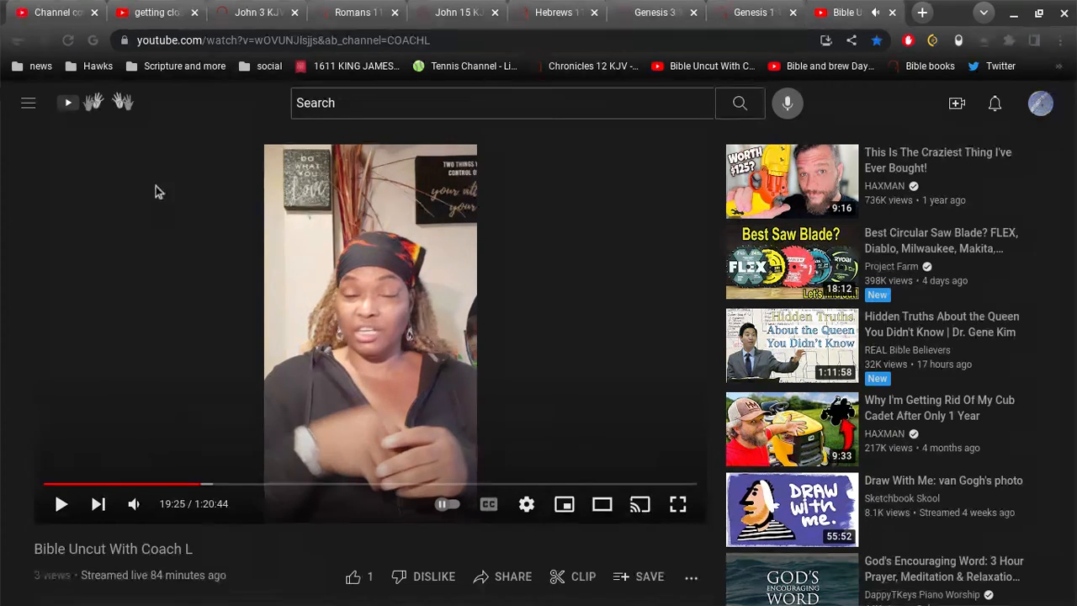
{"action": "mouse_move", "coordinate": [256, 12]}
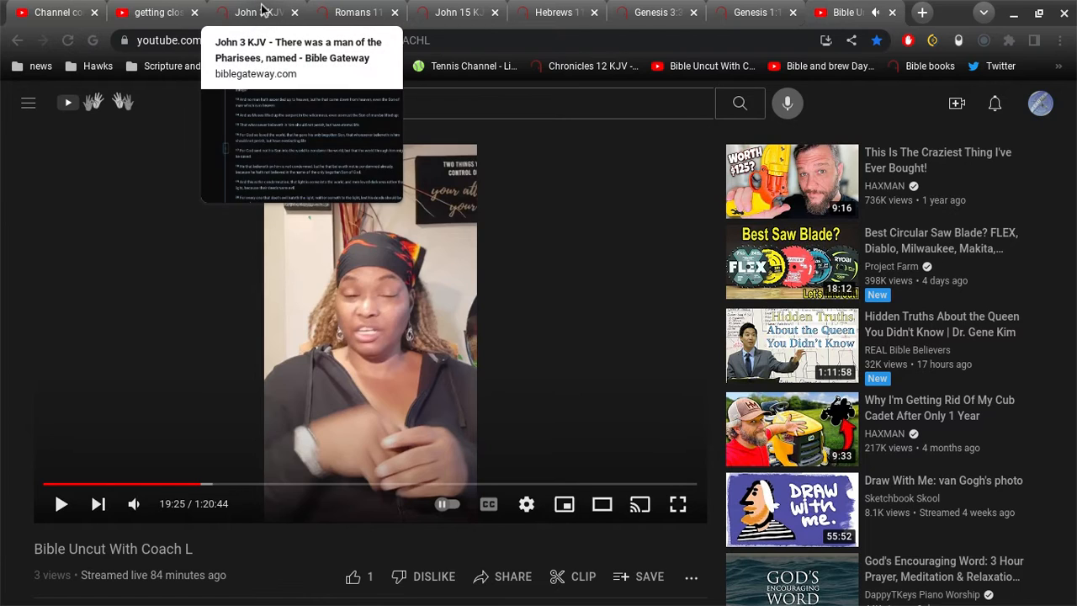
{"action": "left_click", "coordinate": [253, 12]}
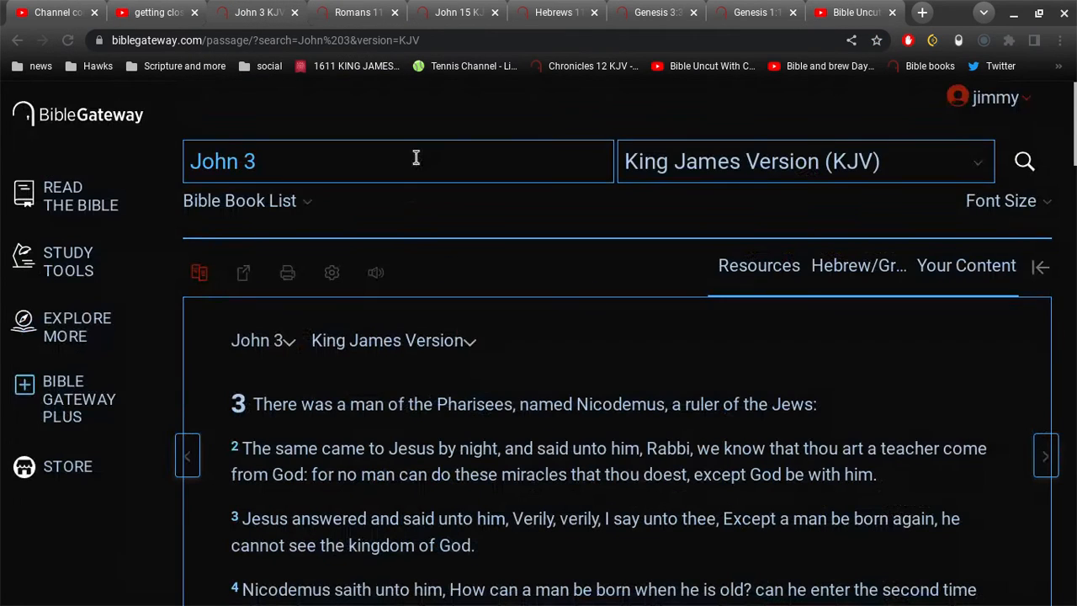
{"action": "type", "text": "pray salvation"}
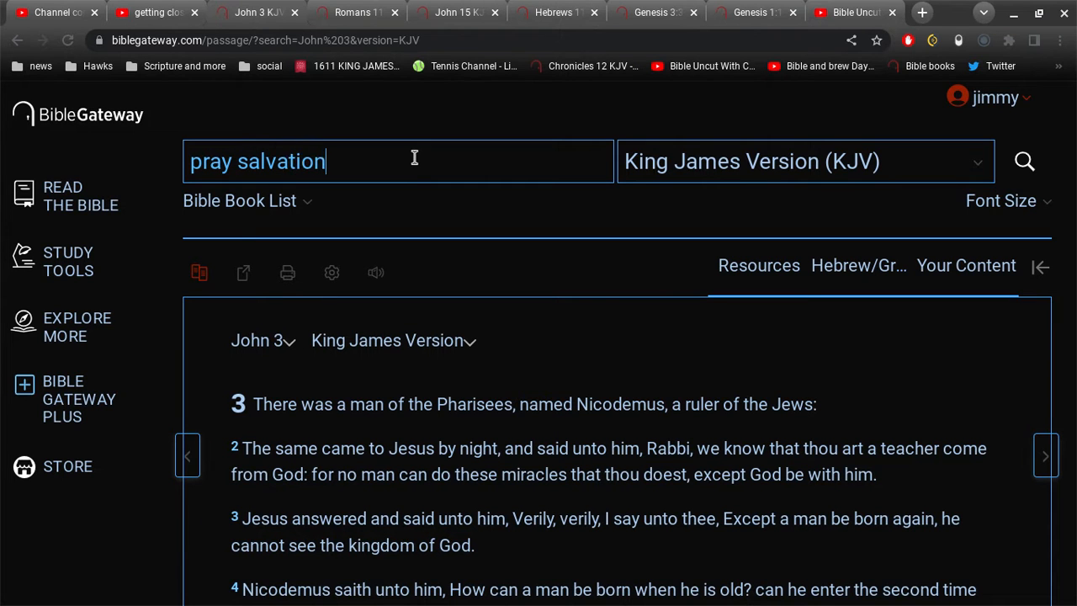
{"action": "left_click", "coordinate": [1024, 161]}
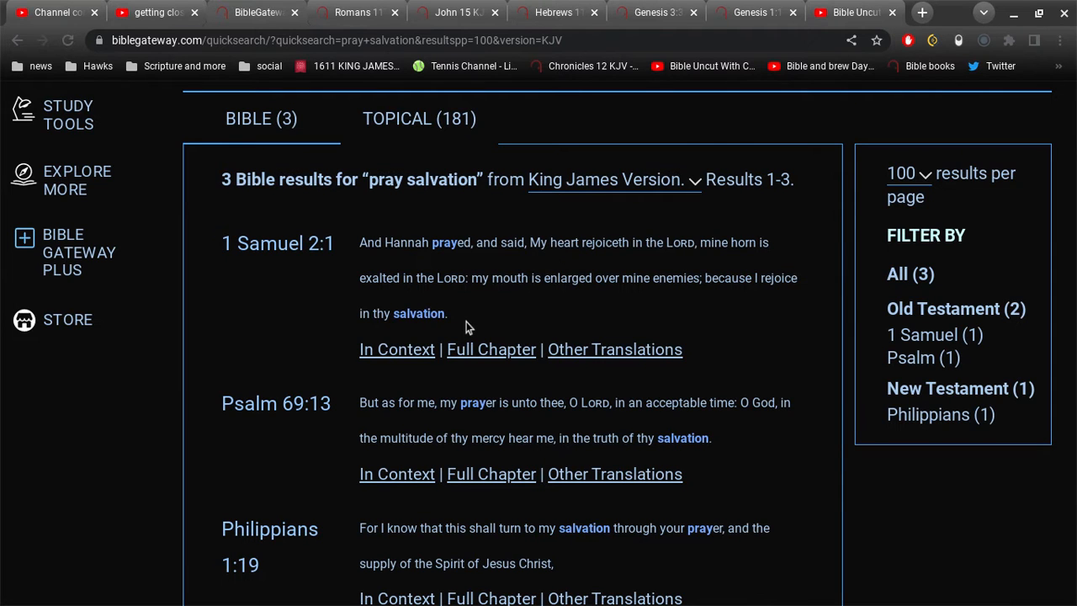
Step: Scroll through the three results: 1 Samuel 2:1, Psalm 69:13 and Philippians 1:19
{"action": "scroll", "scroll_direction": "down", "scroll_amount": 3}
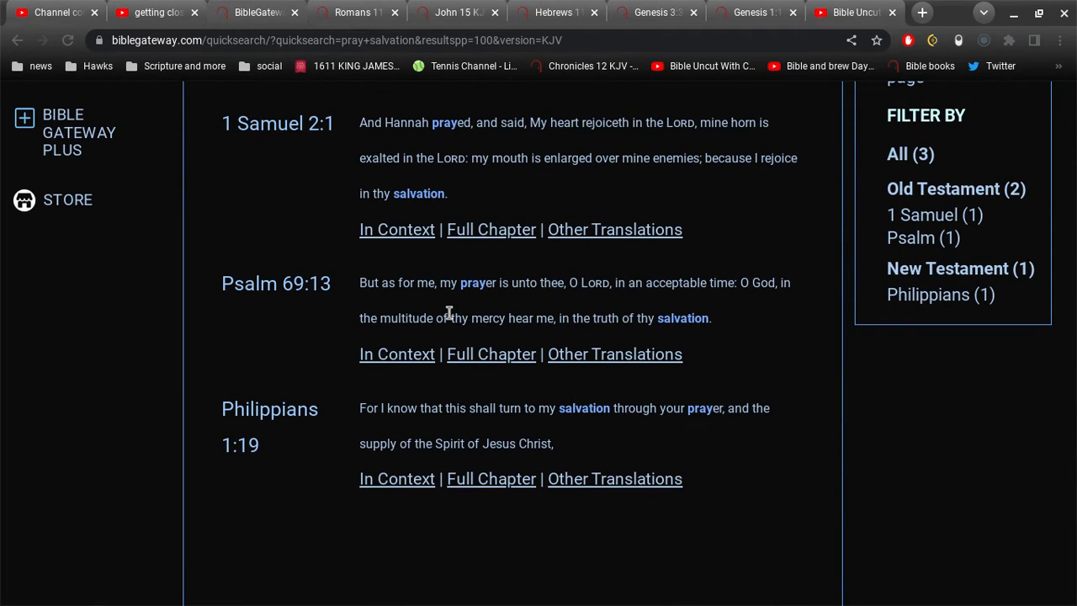
{"action": "mouse_move", "coordinate": [680, 301]}
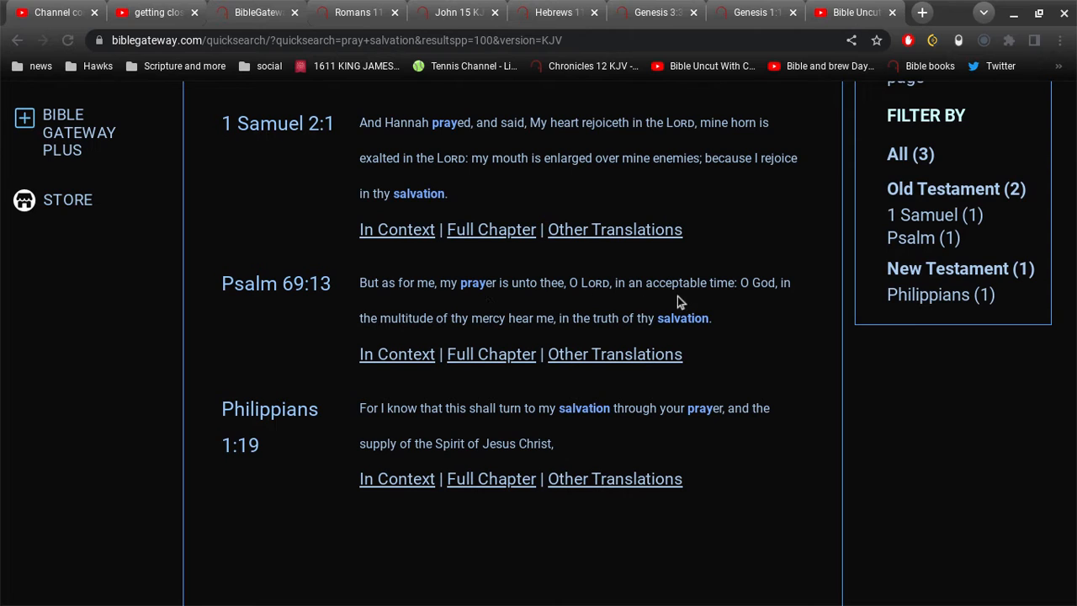
{"action": "mouse_move", "coordinate": [660, 336]}
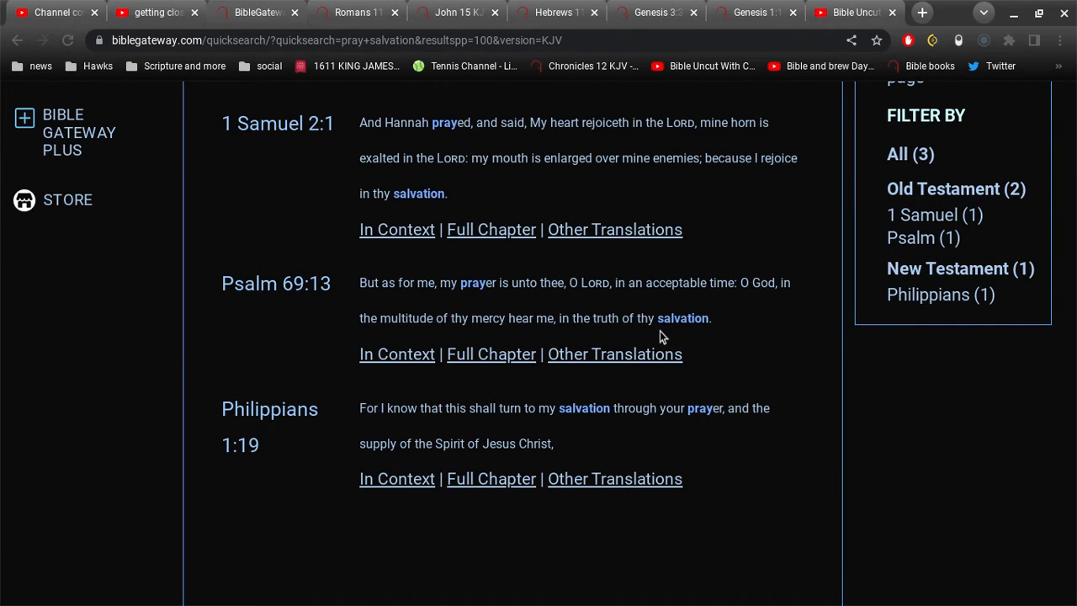
{"action": "scroll", "scroll_direction": "down", "scroll_amount": 3}
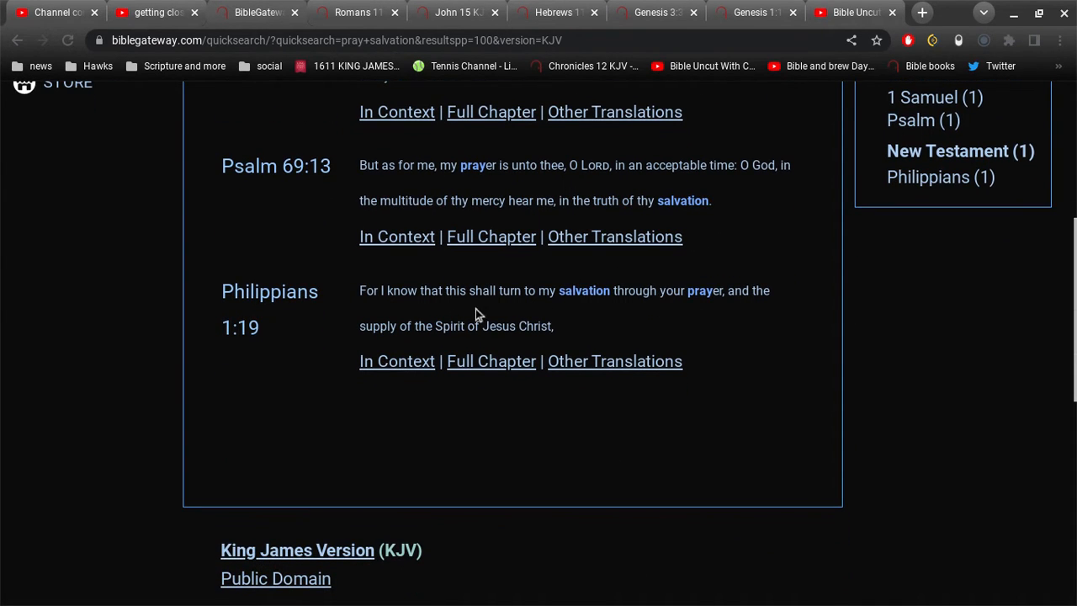
{"action": "mouse_move", "coordinate": [565, 306]}
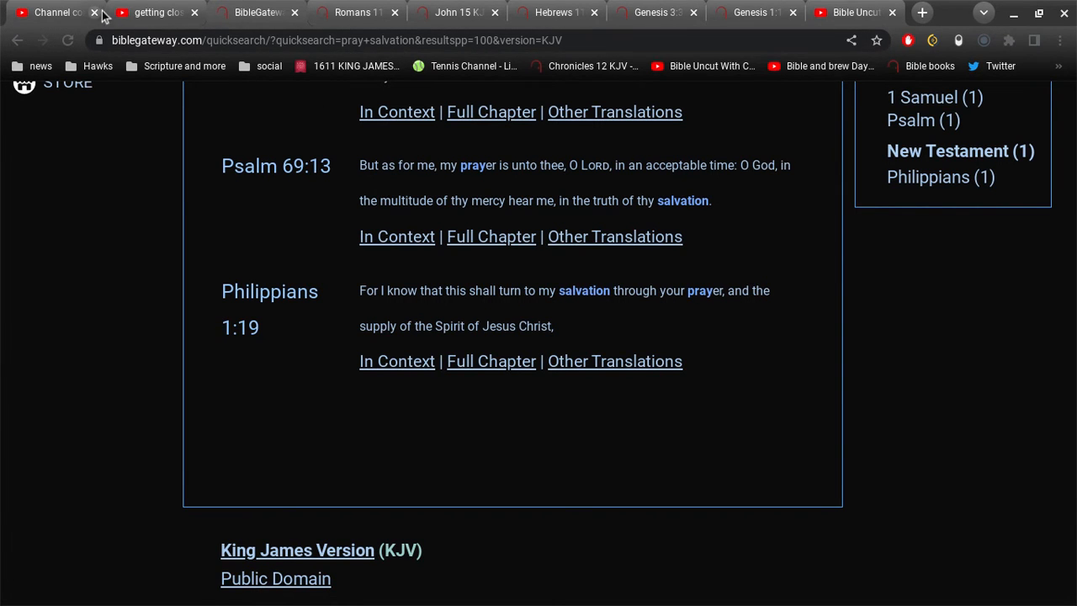
Step: Return to the Bible Uncut With Coach L stream and bring up system quick settings
{"action": "left_click", "coordinate": [151, 12]}
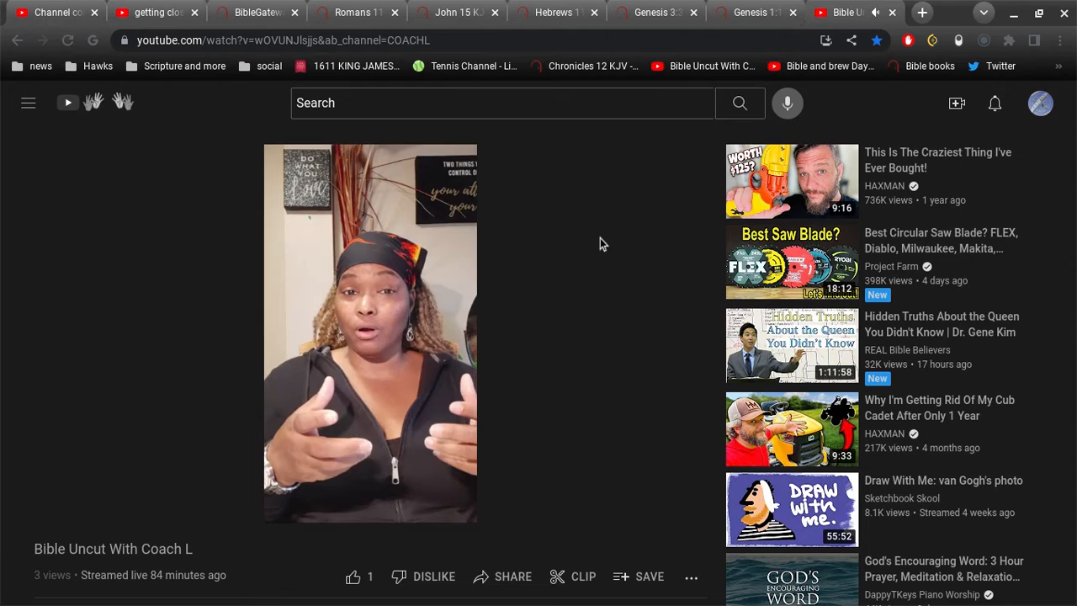
{"action": "mouse_move", "coordinate": [575, 286]}
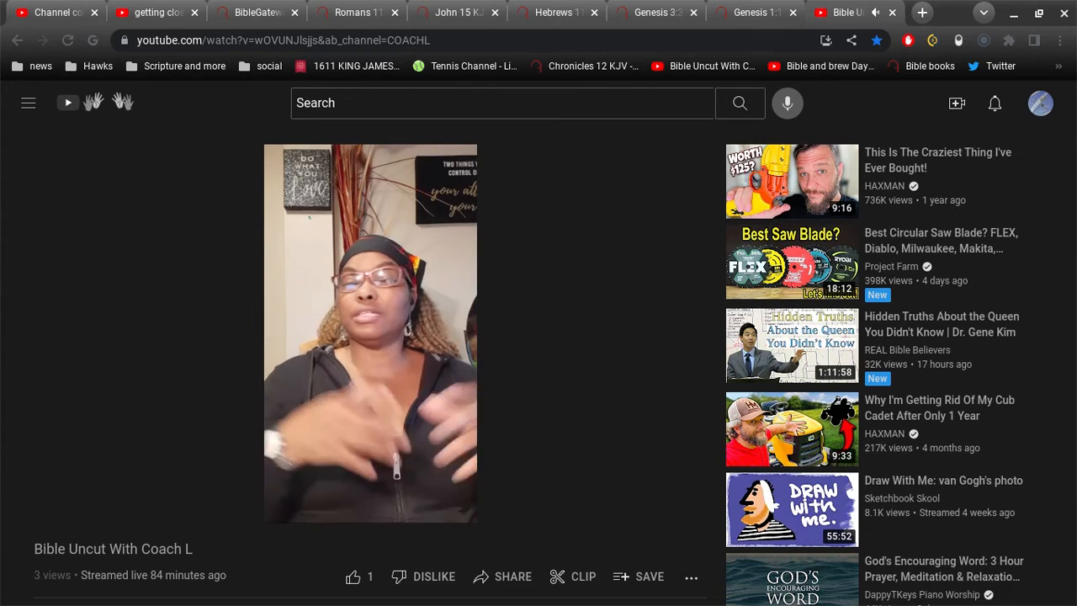
{"action": "mouse_move", "coordinate": [537, 205]}
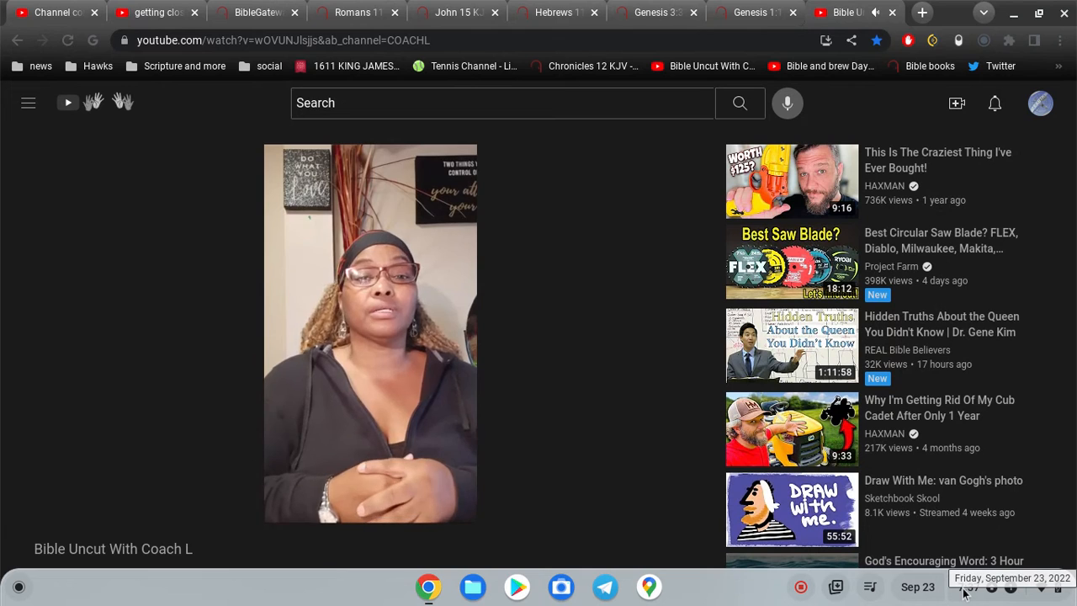
{"action": "left_click", "coordinate": [958, 586]}
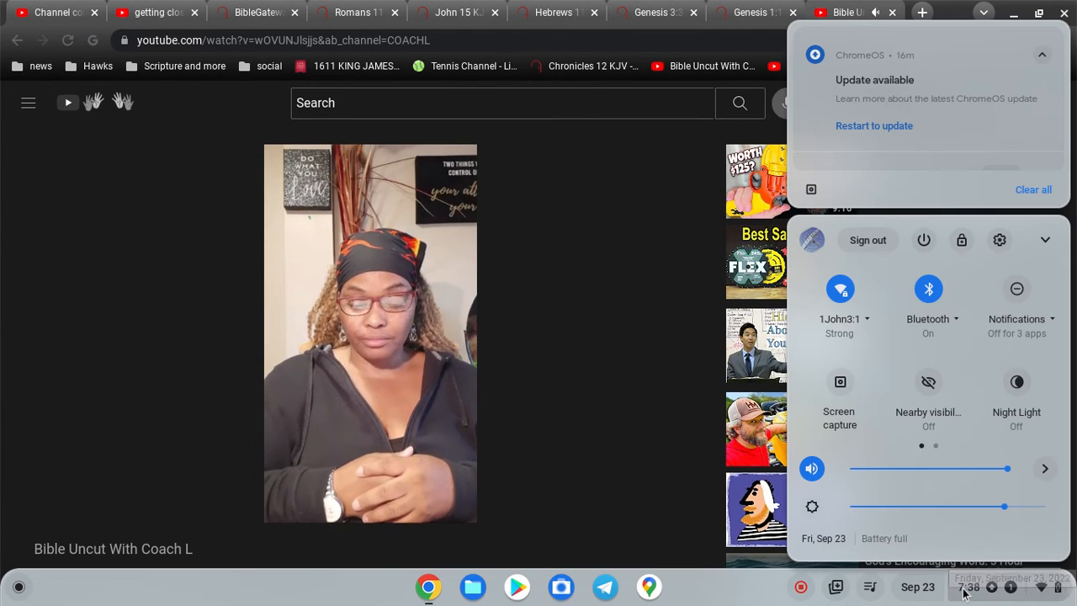